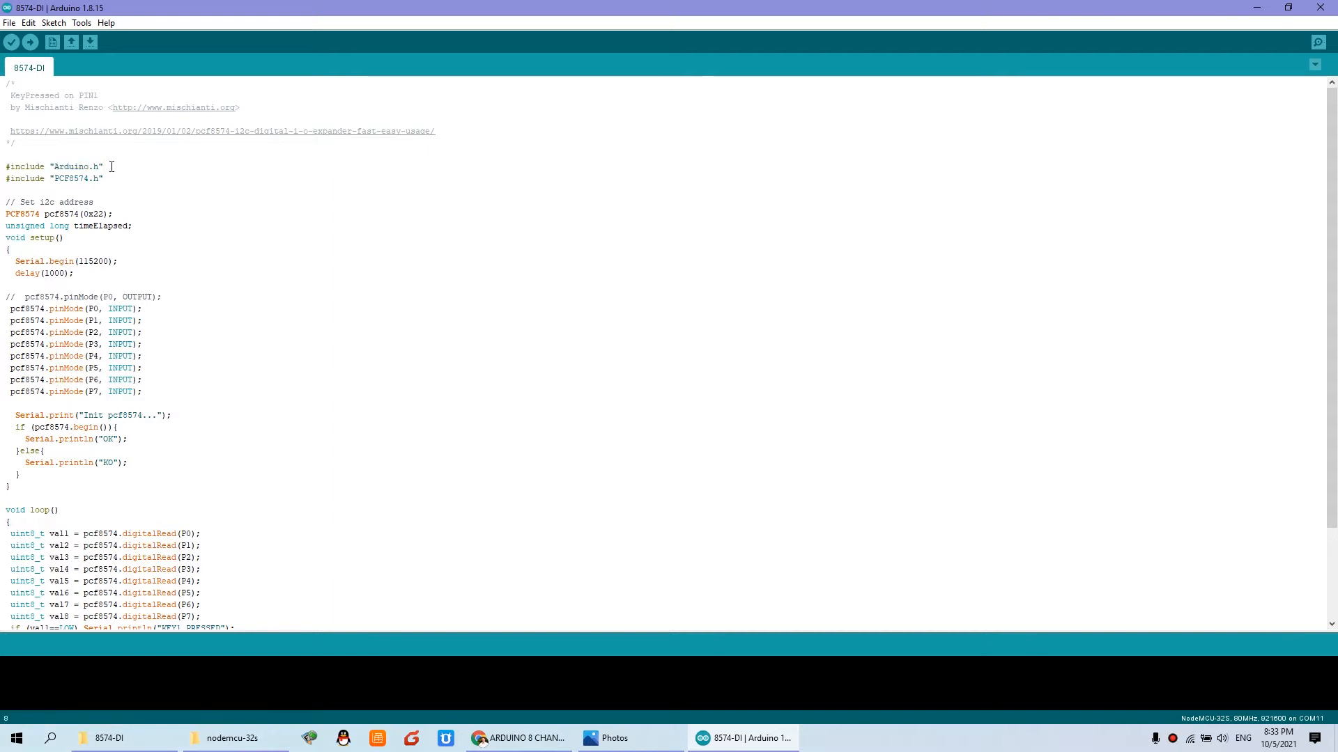
- Highlight the PCF8574 library include line in the sketch before checking the schematic
{"action": "double_click", "coordinate": [33, 178]}
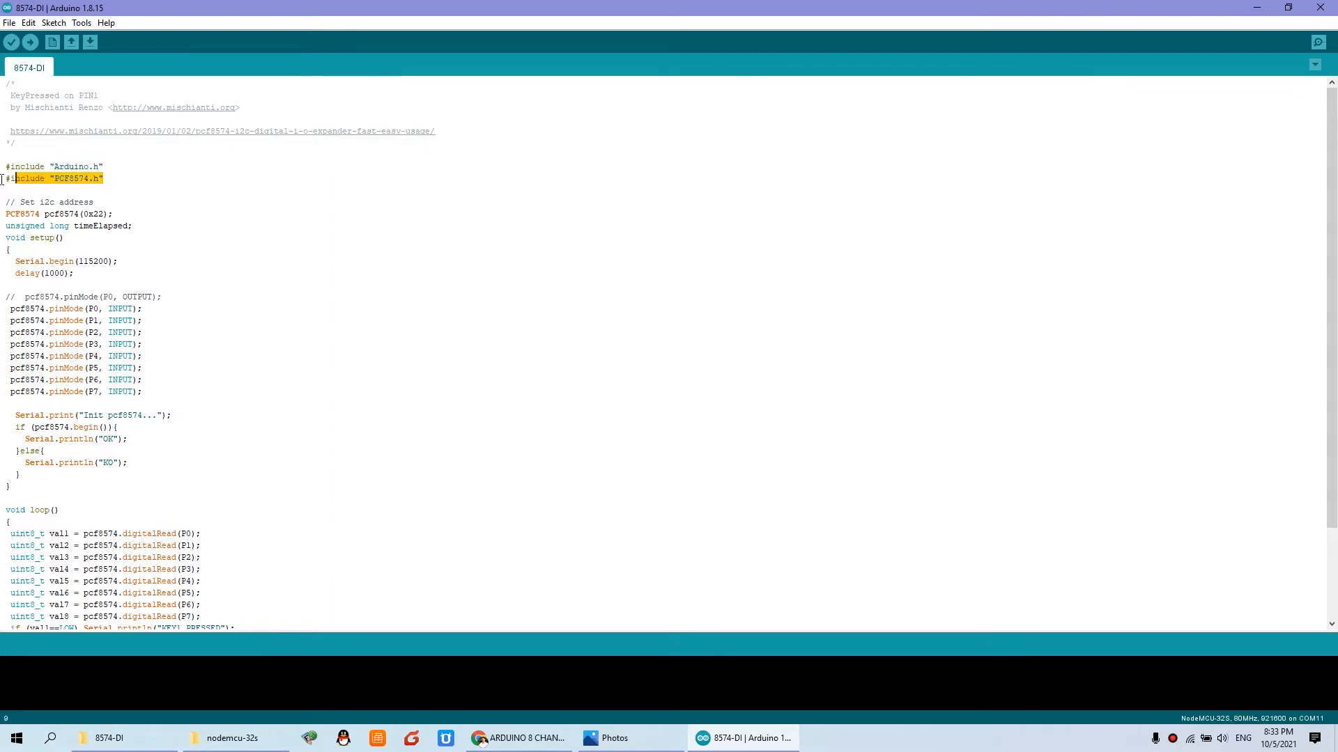
{"action": "left_click", "coordinate": [100, 179]}
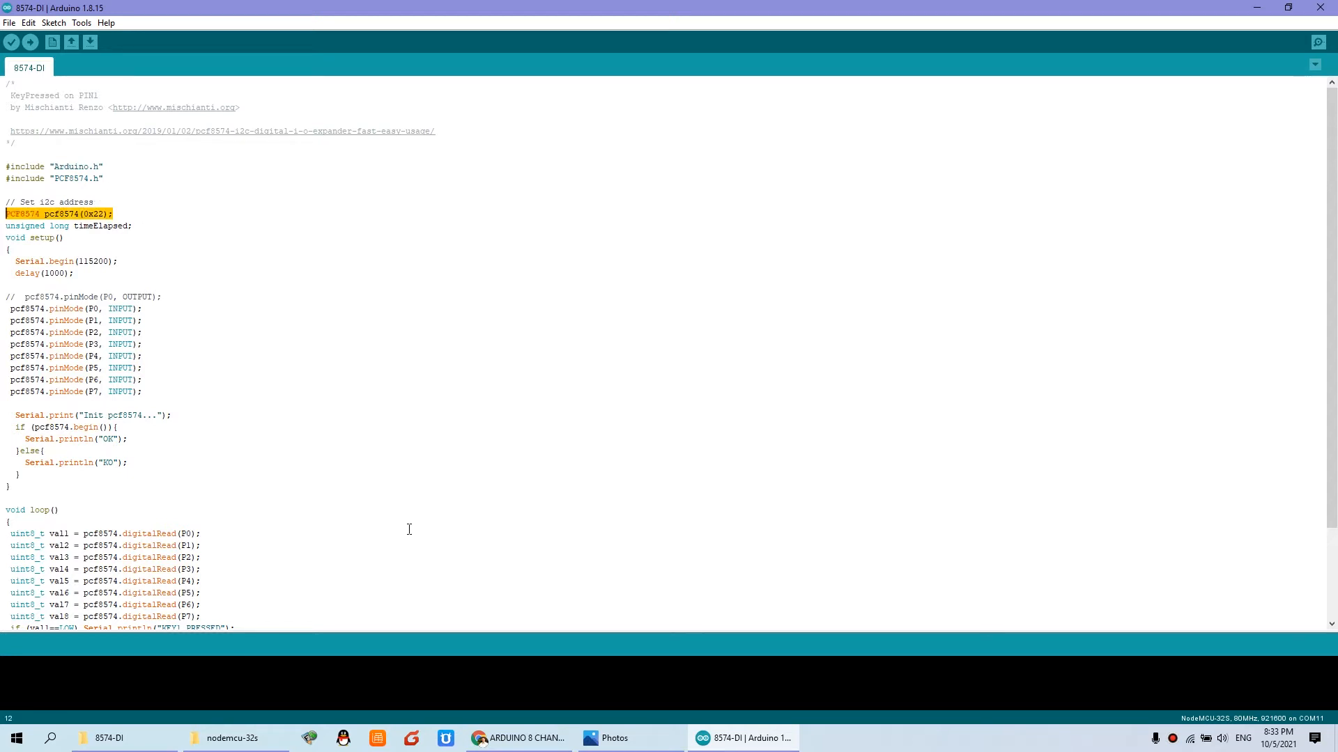
{"action": "mouse_move", "coordinate": [519, 739]}
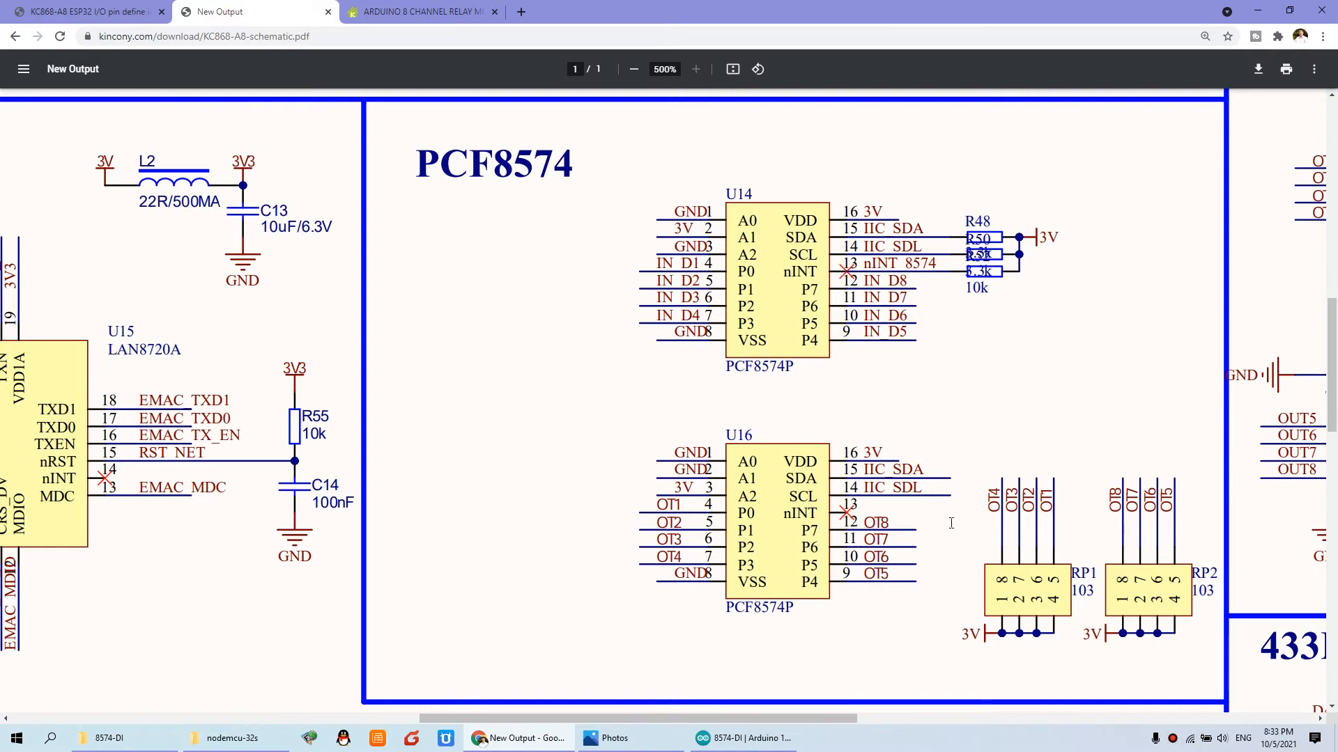
{"action": "mouse_move", "coordinate": [788, 317]}
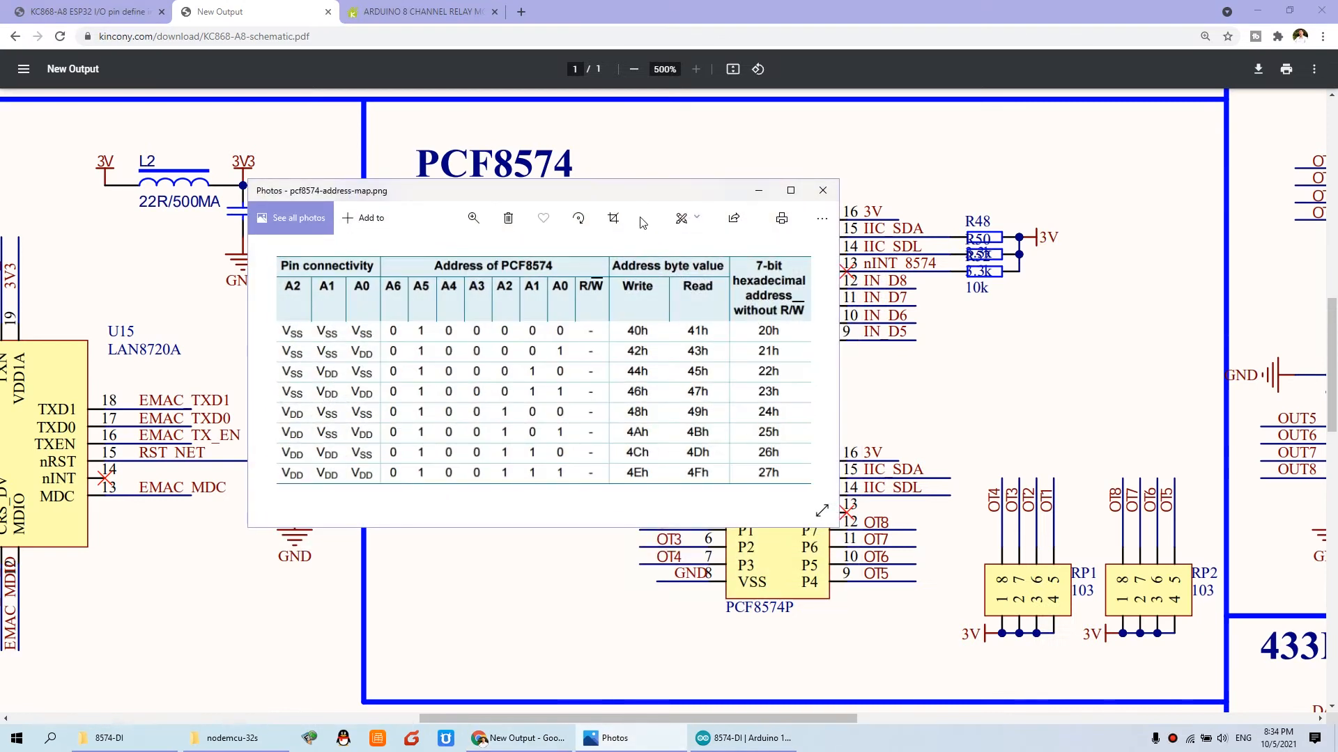
- Place the pcf8574-address-map.png picture beside the U14/U16 chips, then minimize it
{"action": "left_click_drag", "start_coordinate": [542, 191], "coordinate": [325, 175]}
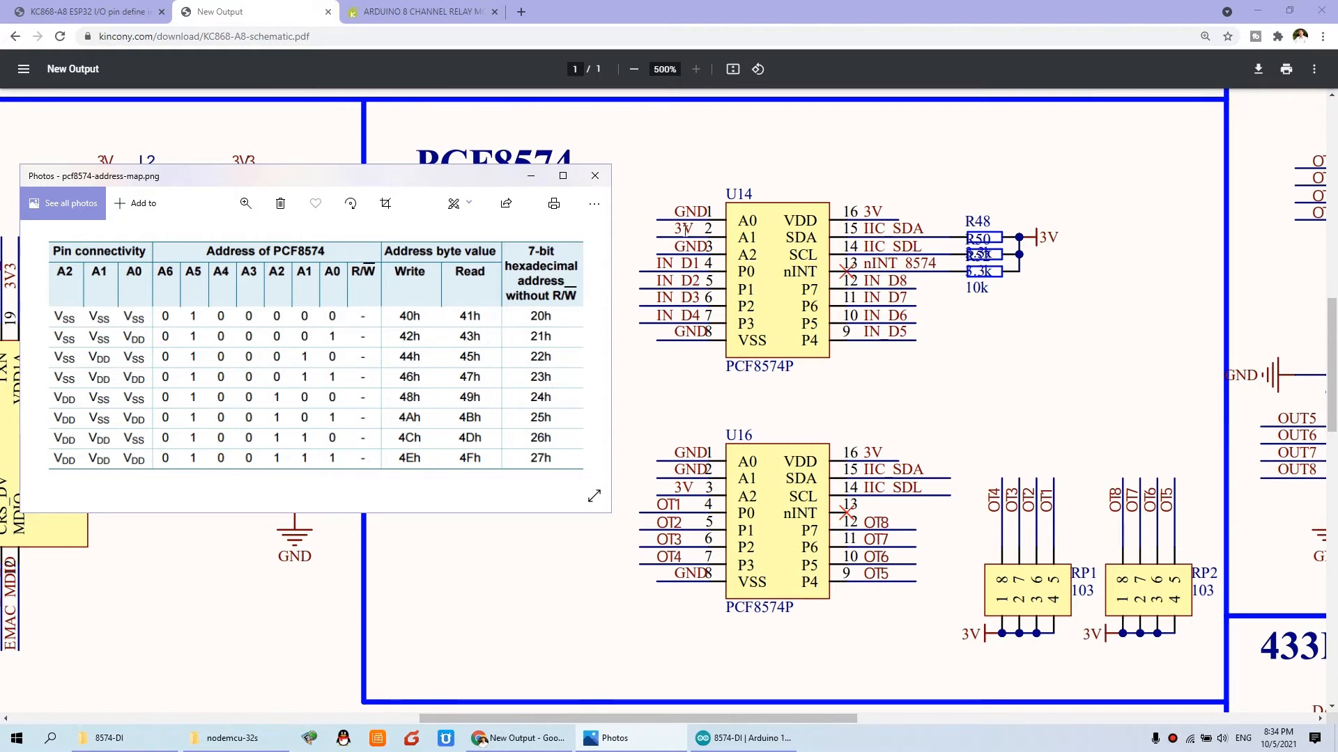
{"action": "mouse_move", "coordinate": [426, 355]}
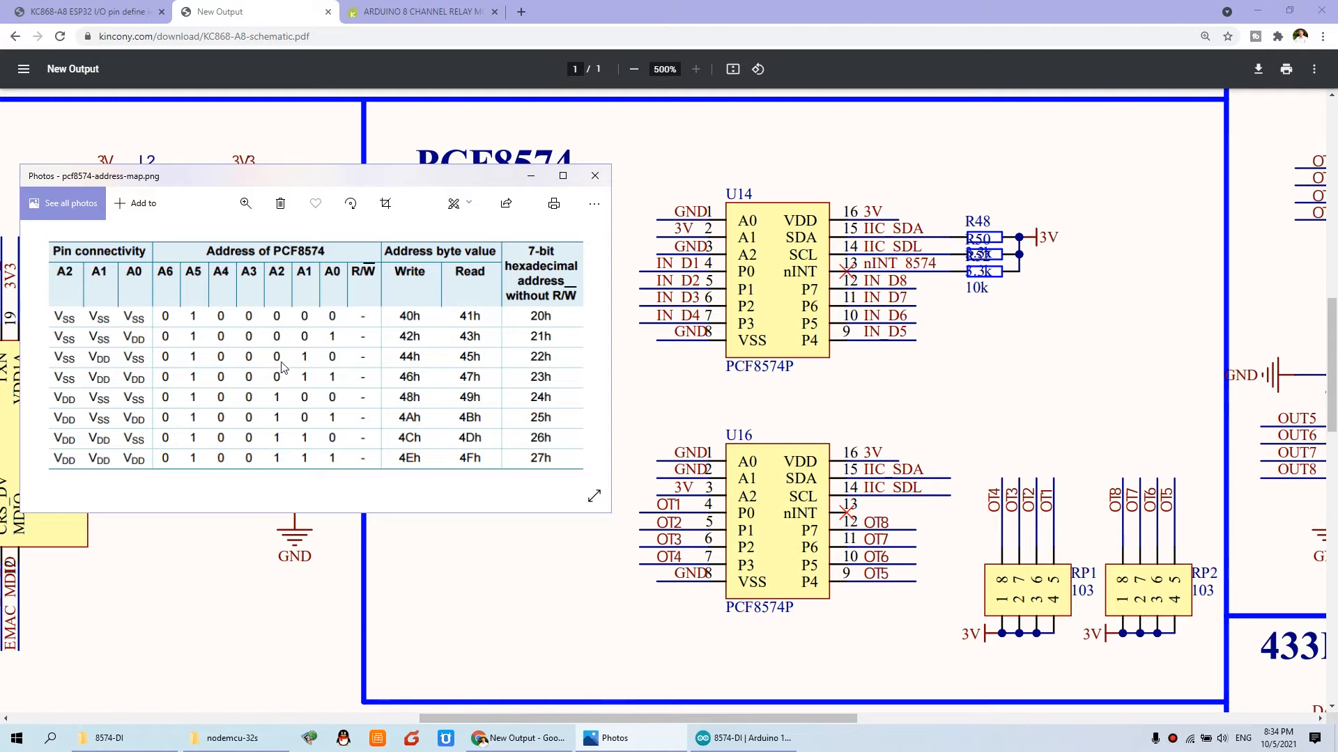
{"action": "mouse_move", "coordinate": [340, 357]}
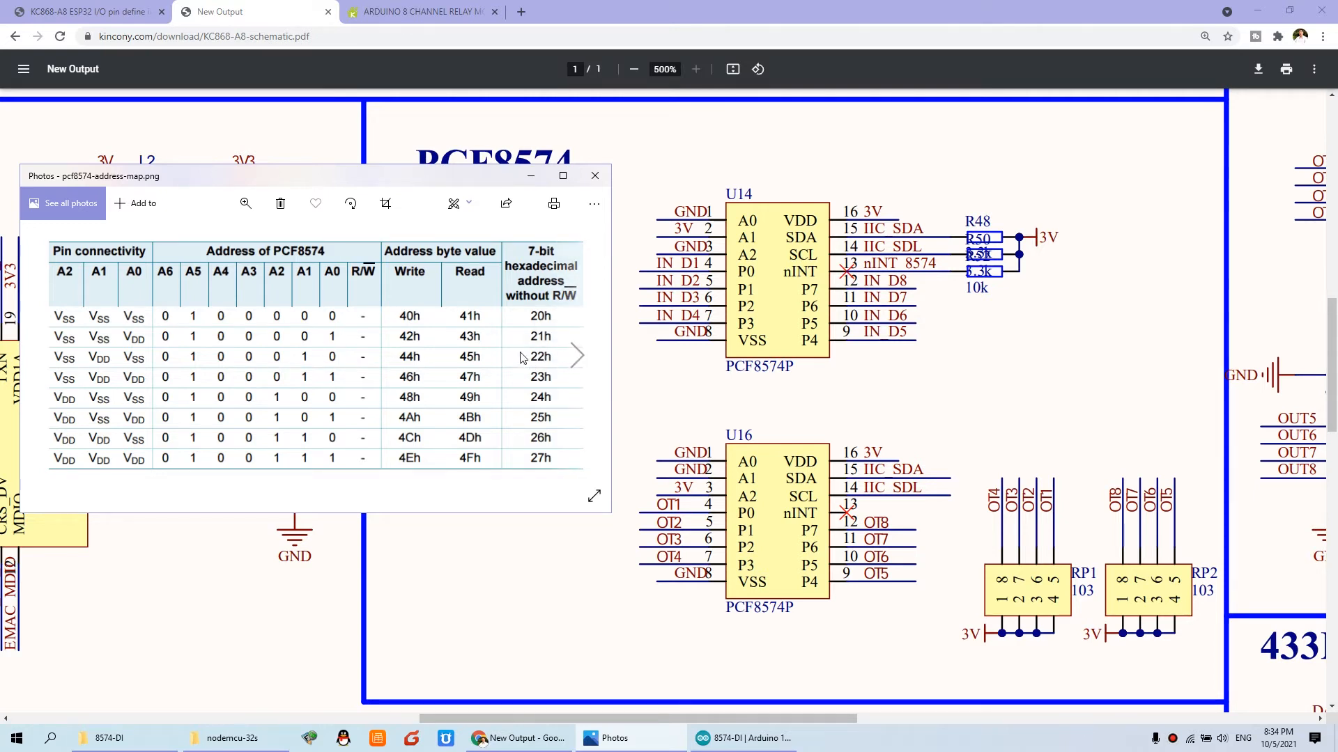
{"action": "mouse_move", "coordinate": [540, 186]}
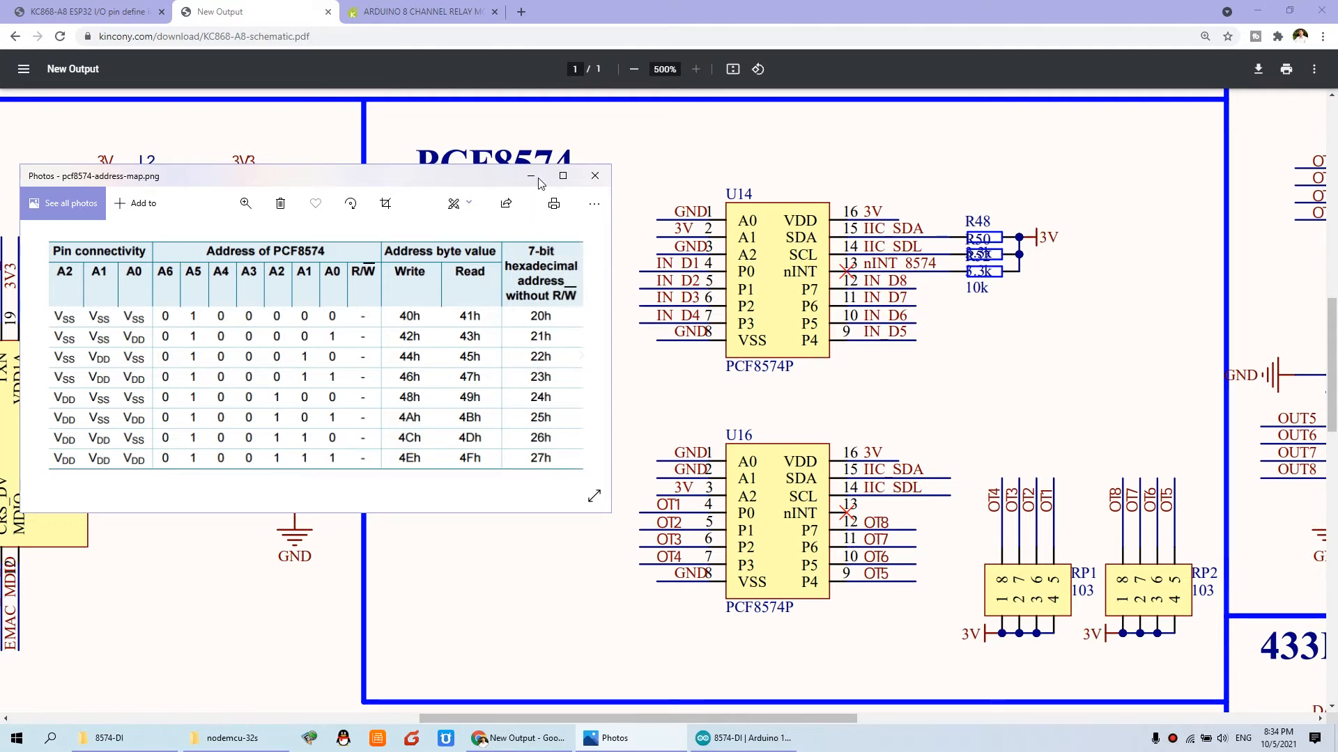
{"action": "left_click", "coordinate": [742, 738]}
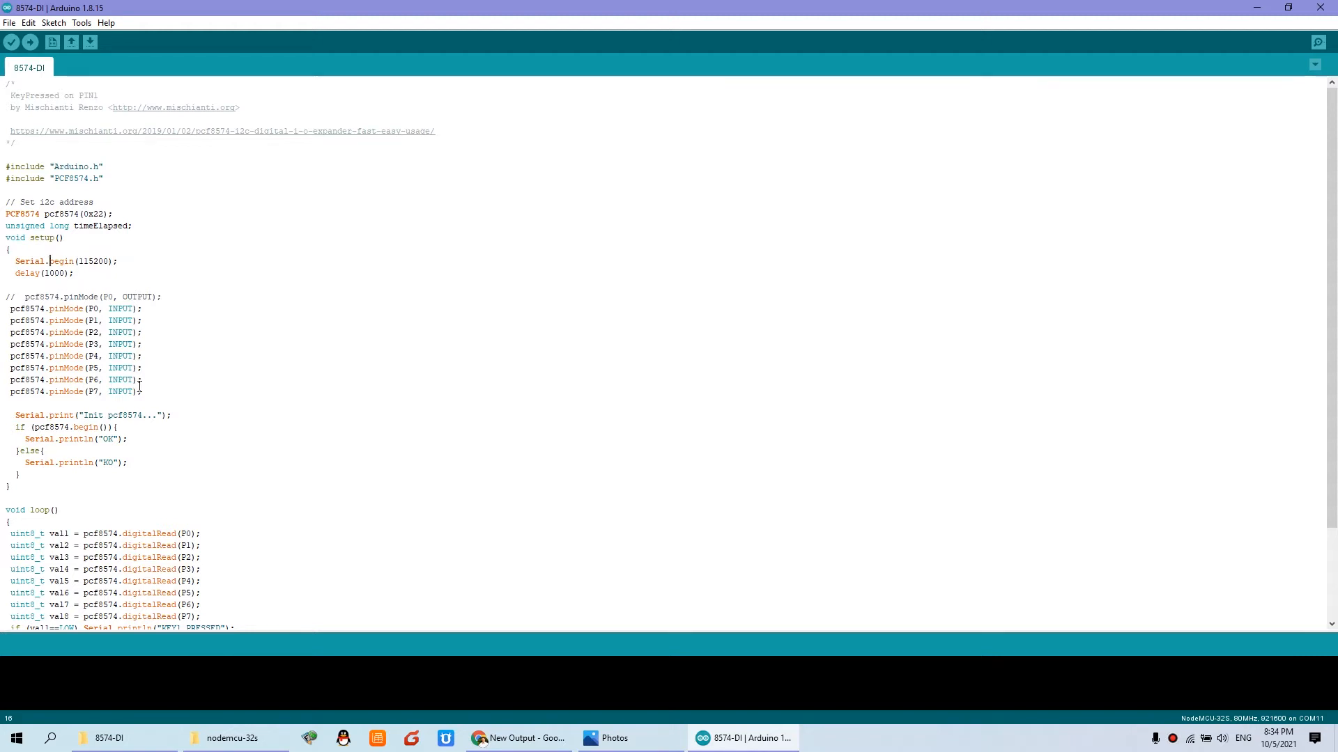
{"action": "left_click_drag", "start_coordinate": [4, 310], "coordinate": [142, 391]}
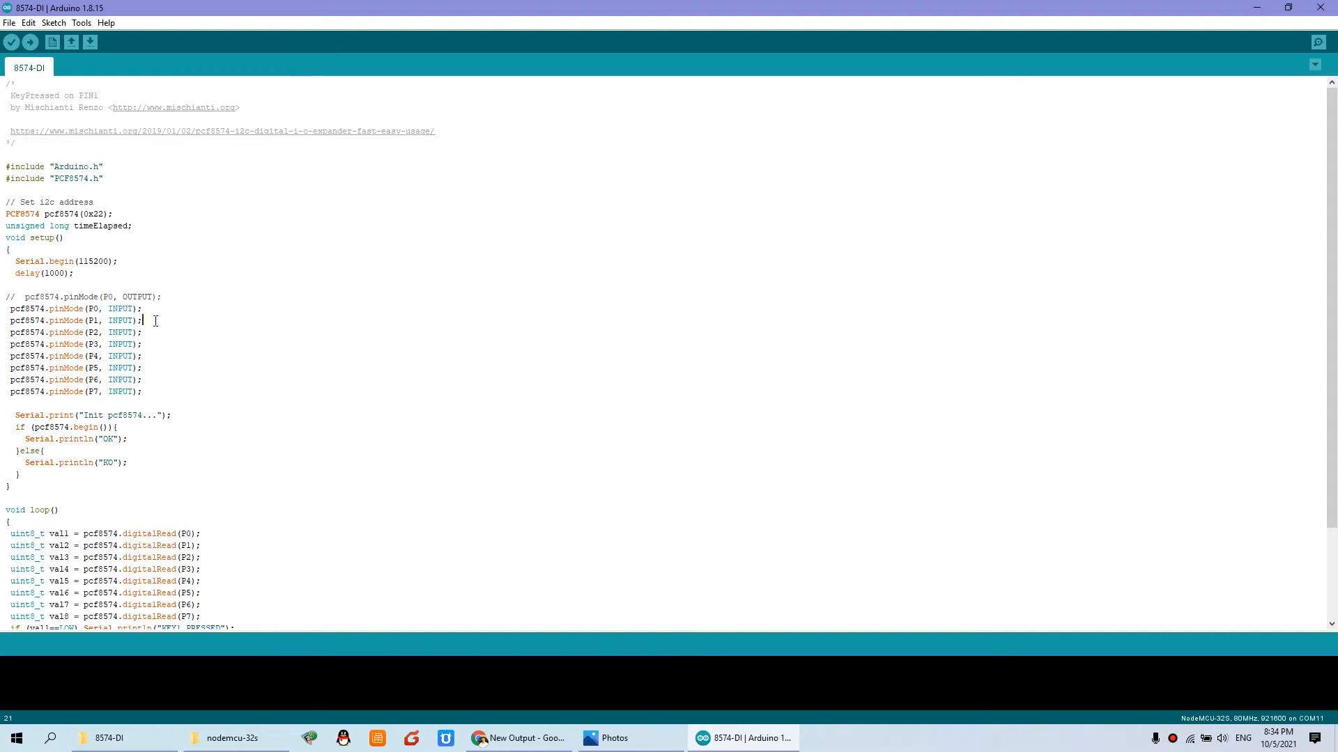
{"action": "scroll", "scroll_direction": "down", "scroll_amount": 3}
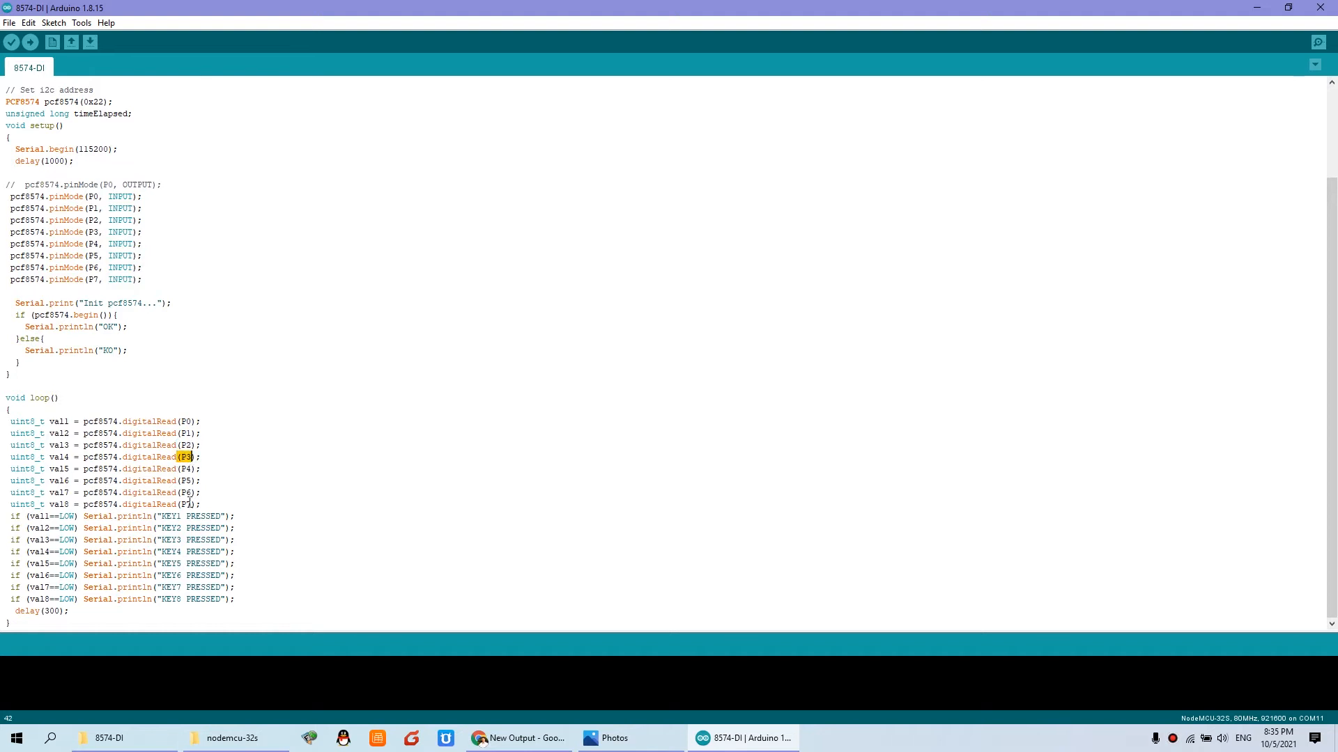
{"action": "left_click", "coordinate": [201, 492]}
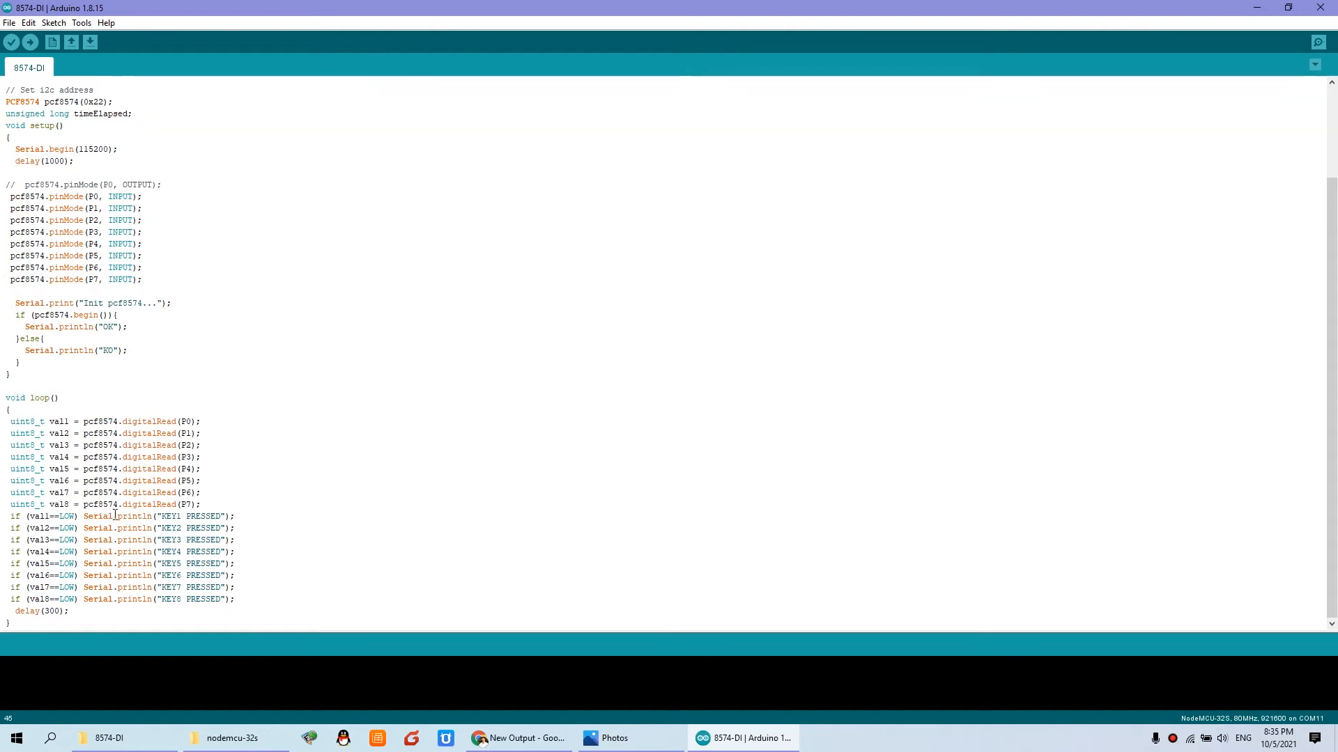
{"action": "double_click", "coordinate": [188, 515]}
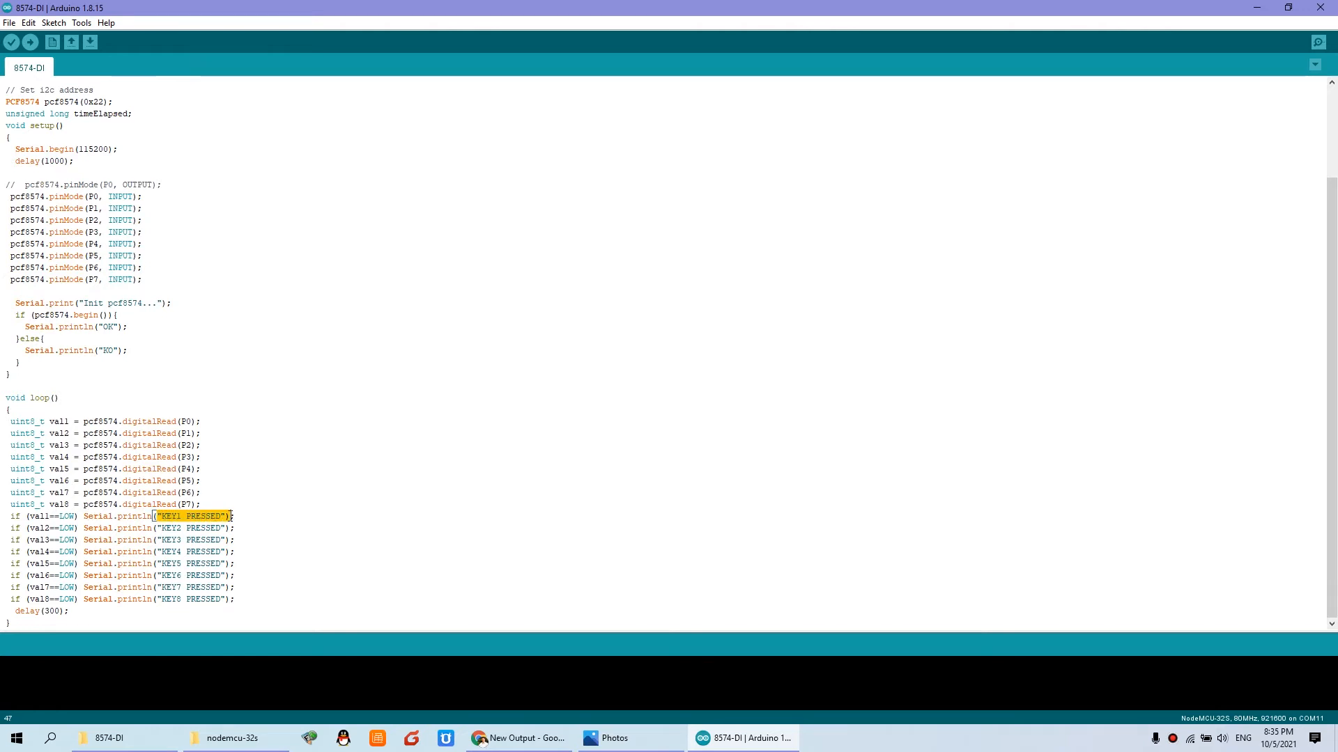
{"action": "left_click", "coordinate": [177, 599]}
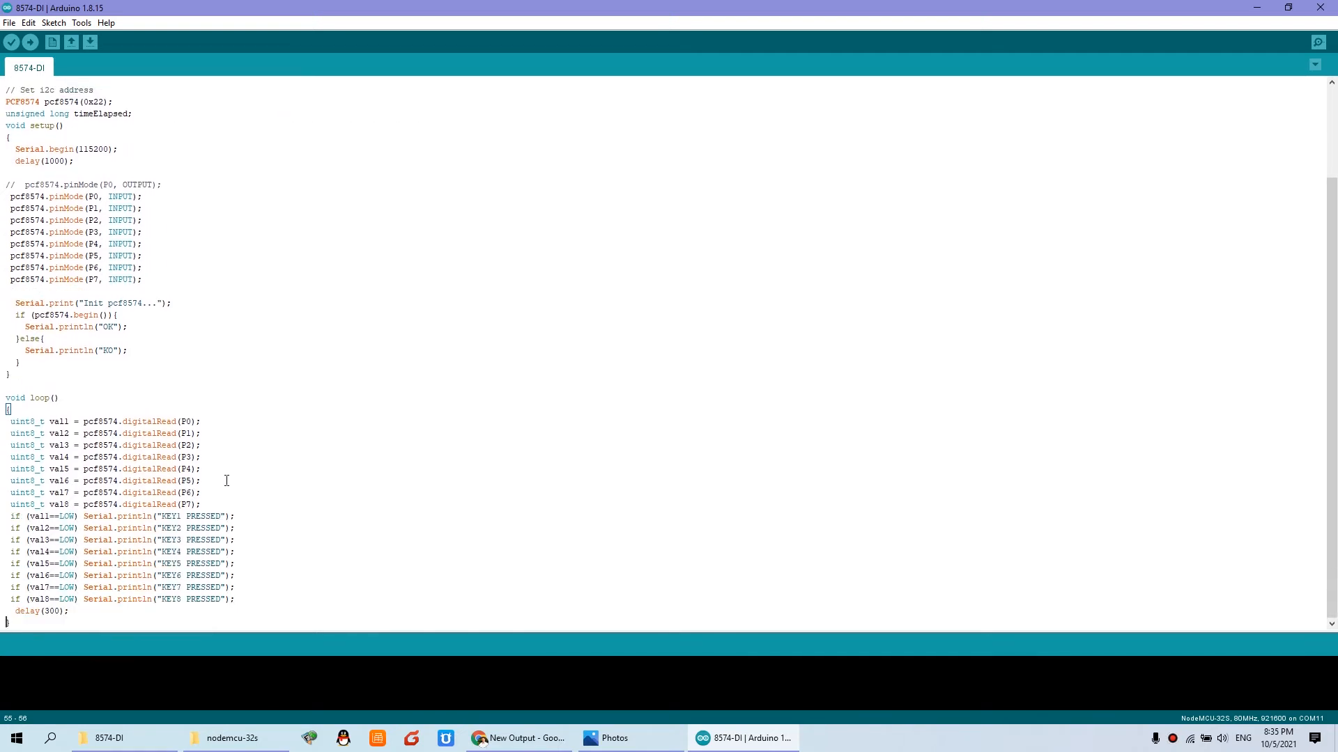
{"action": "left_click", "coordinate": [81, 22]}
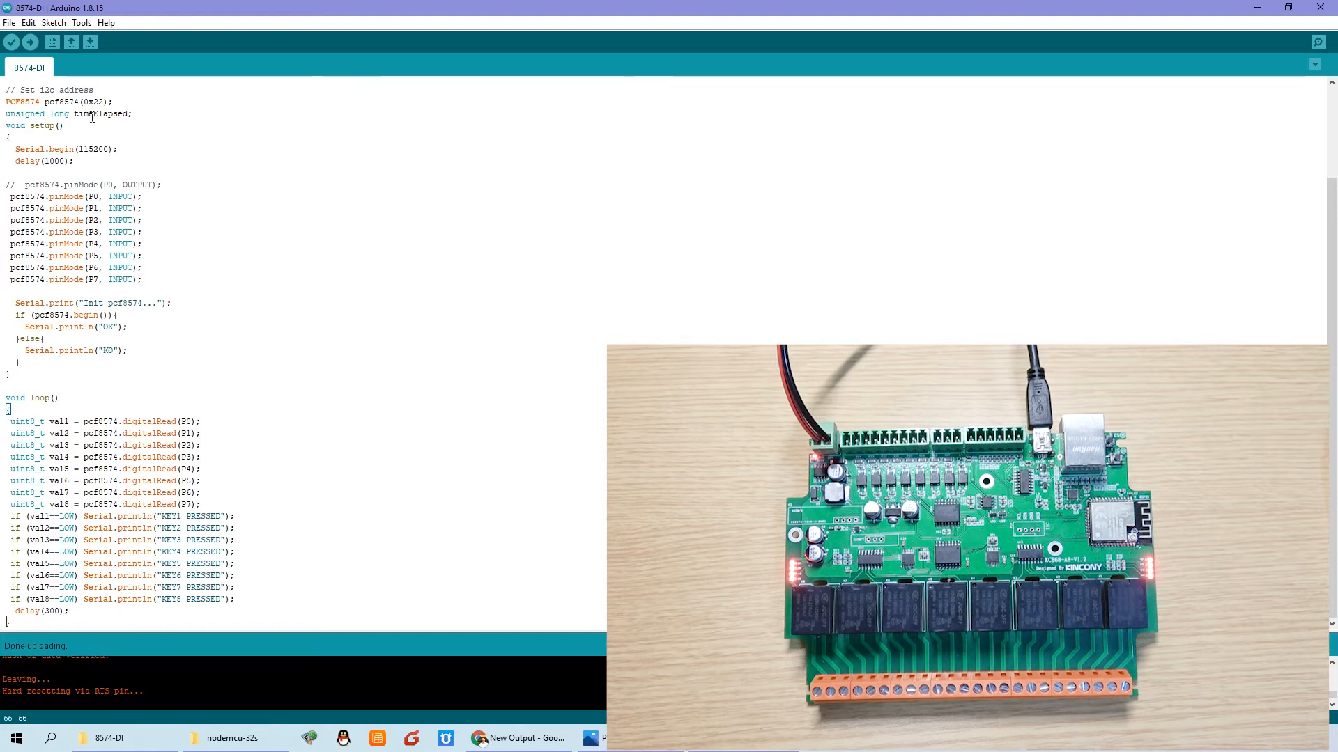
- Bring up the Tools menu after the upload finishes
{"action": "left_click", "coordinate": [81, 23]}
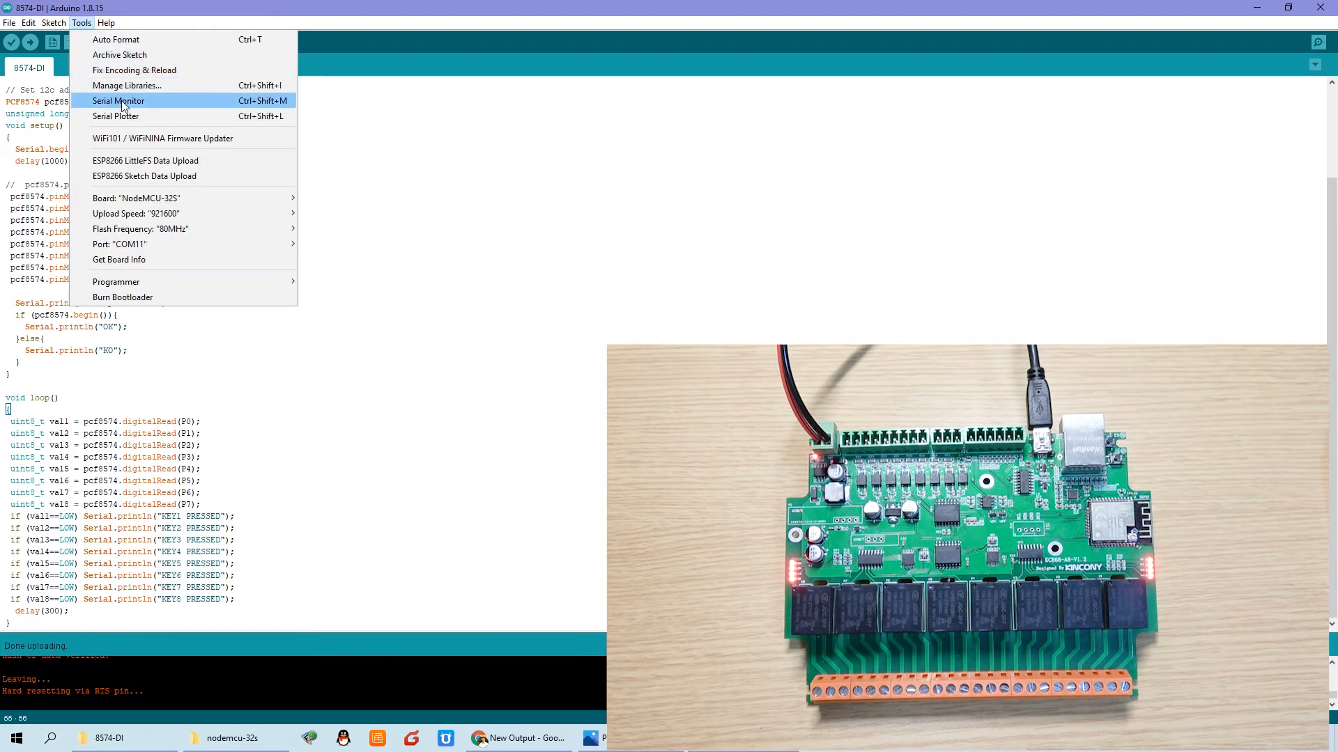
- Show the COM11 Serial Monitor printing Init pcf8574...OK and KEY PRESSED, then return to the sketch
{"action": "left_click", "coordinate": [119, 100]}
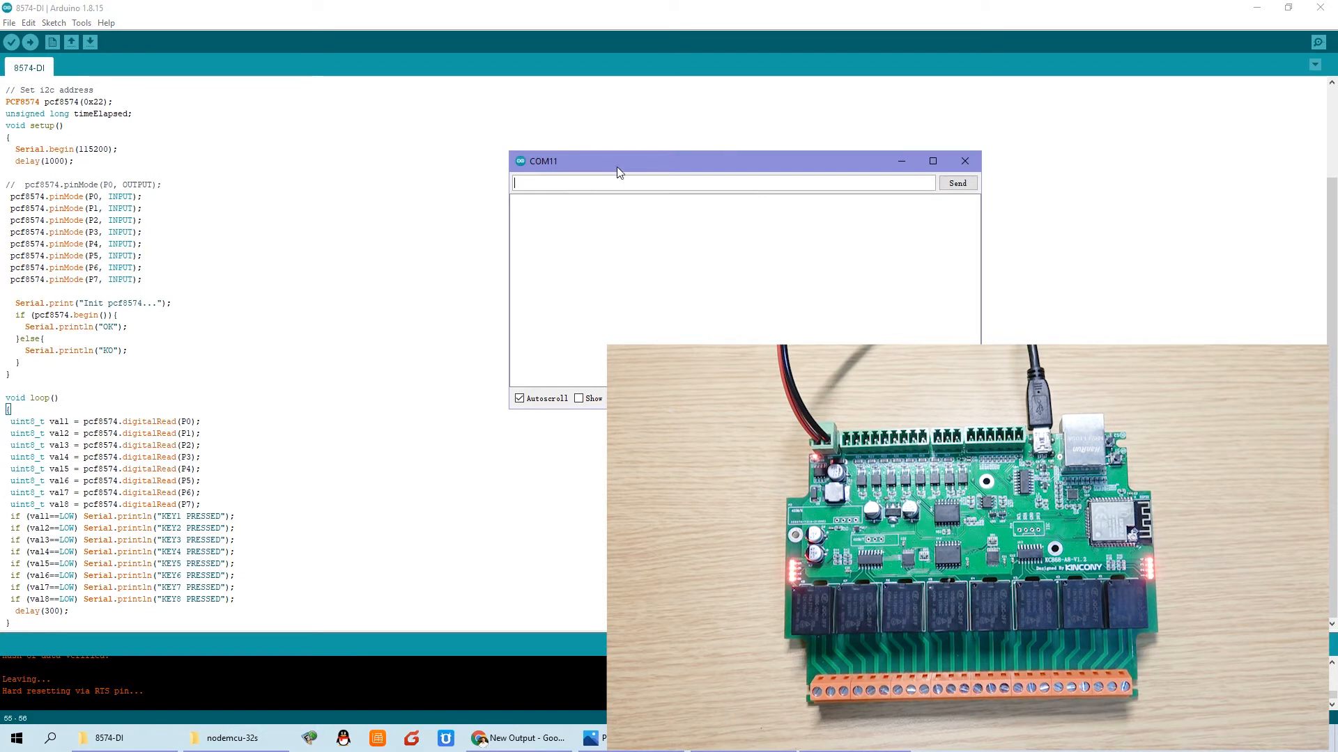
{"action": "left_click_drag", "start_coordinate": [619, 160], "coordinate": [467, 149]}
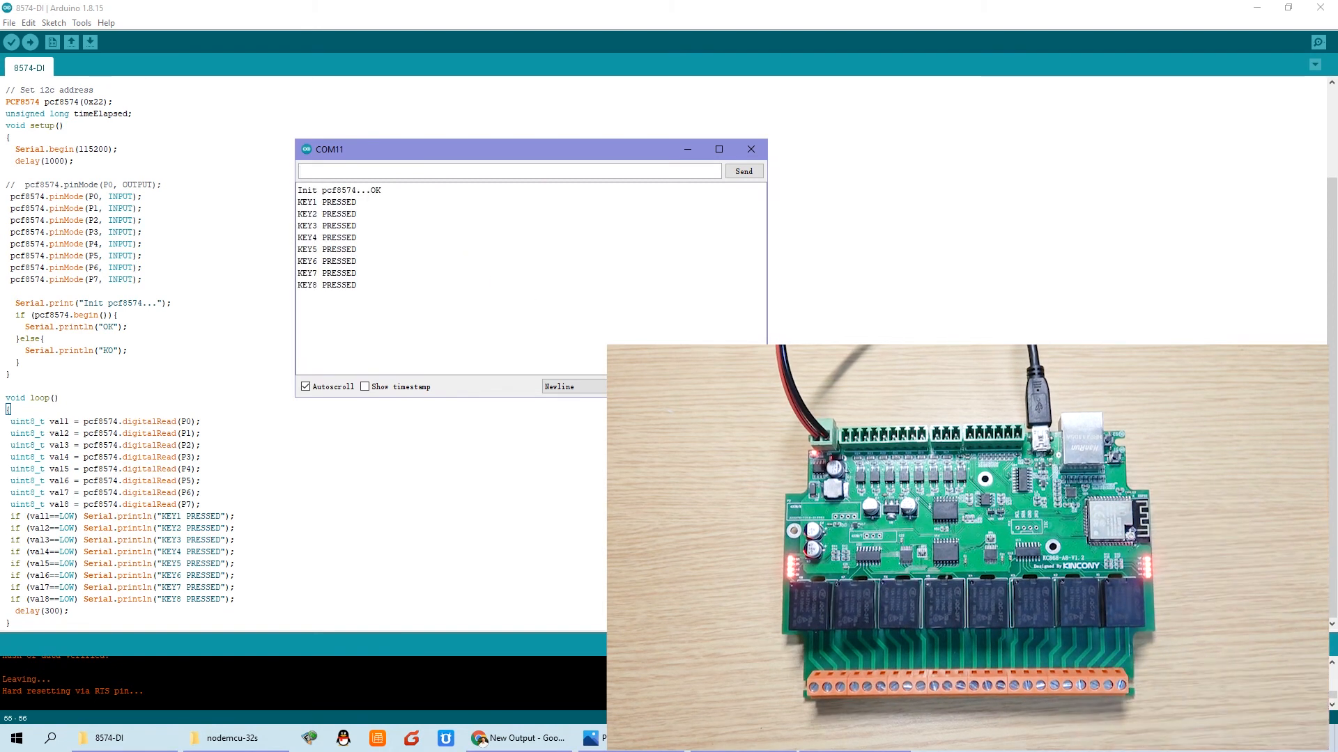
{"action": "mouse_move", "coordinate": [364, 191]}
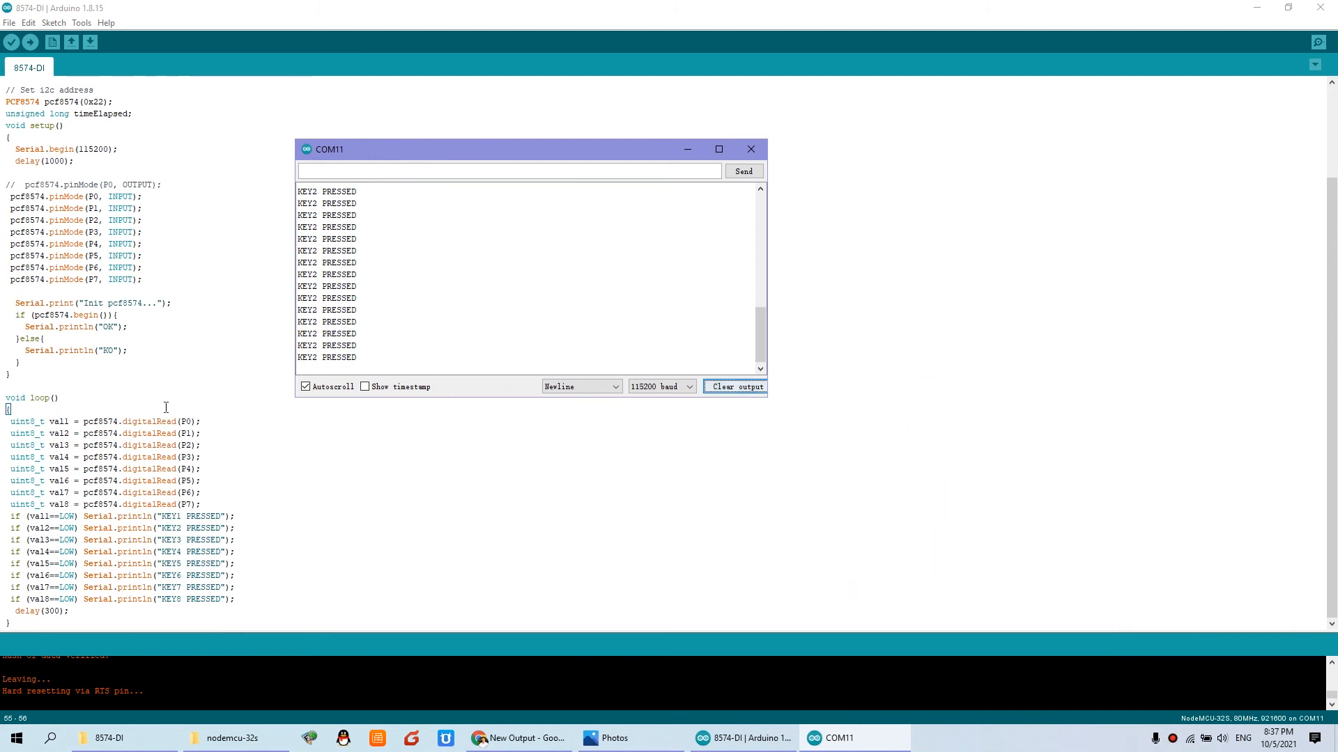
{"action": "left_click", "coordinate": [750, 150]}
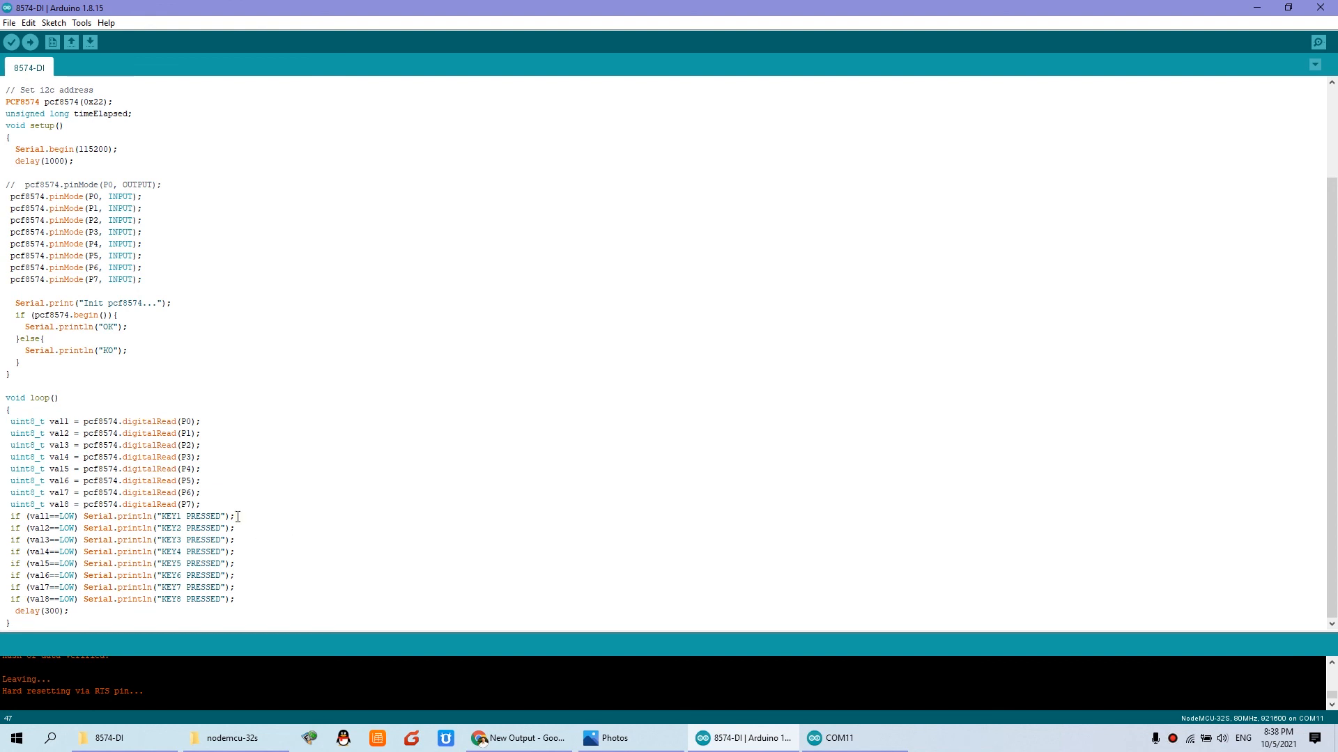
{"action": "mouse_move", "coordinate": [242, 459]}
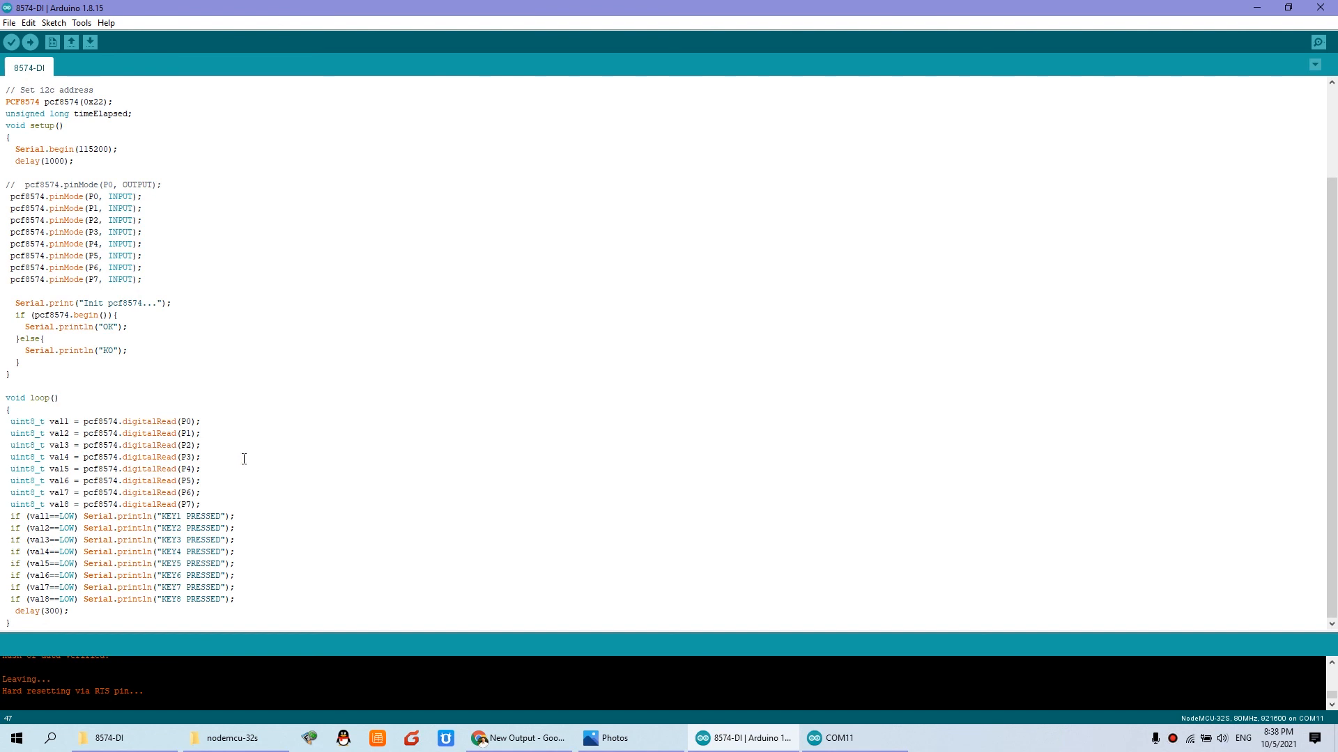